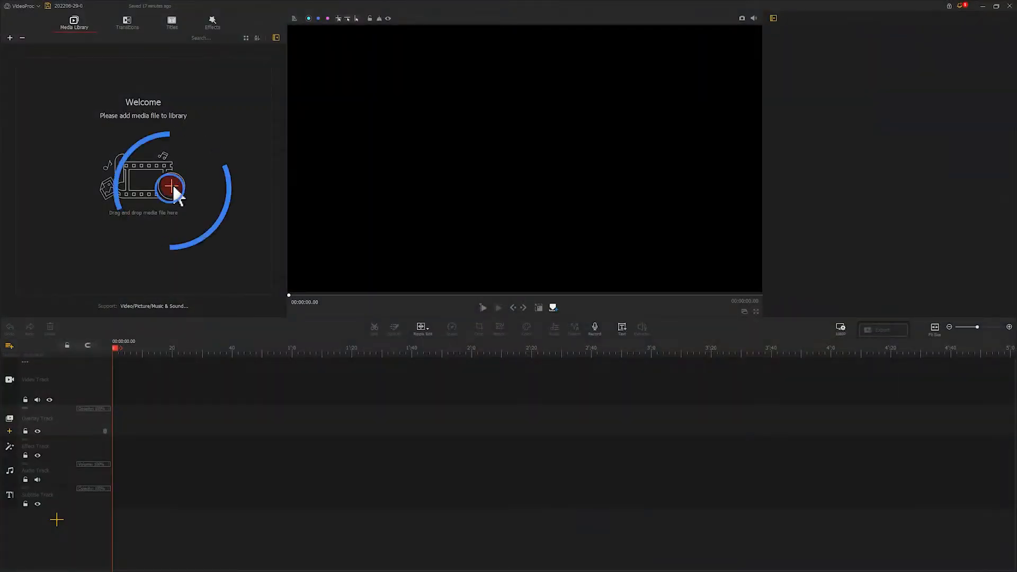
- Import all files in the folder — the four pool videos and the transition3 brush pictures — into the media library
{"action": "left_click", "coordinate": [172, 189]}
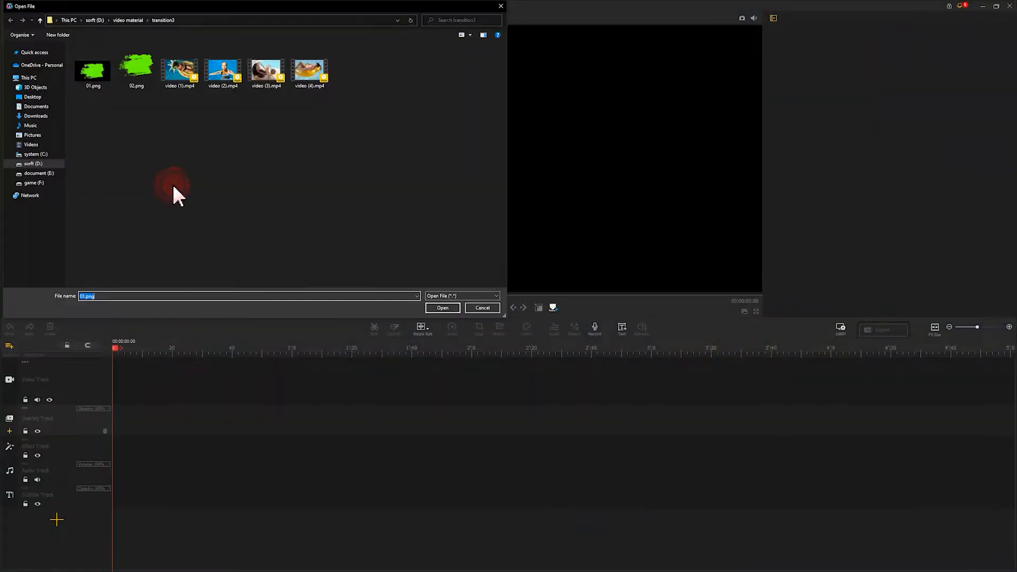
{"action": "key", "text": "ctrl+a"}
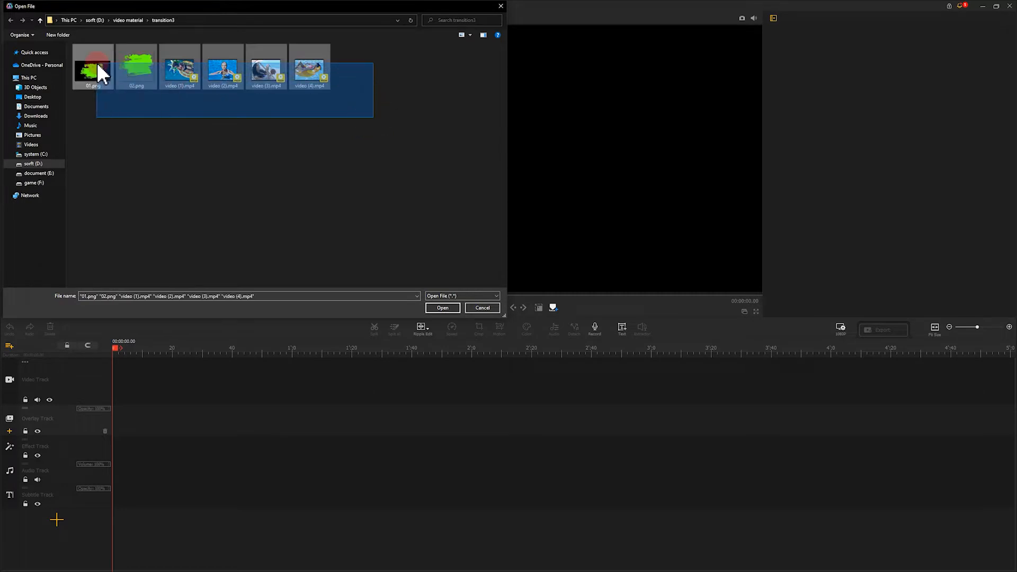
{"action": "left_click", "coordinate": [442, 308]}
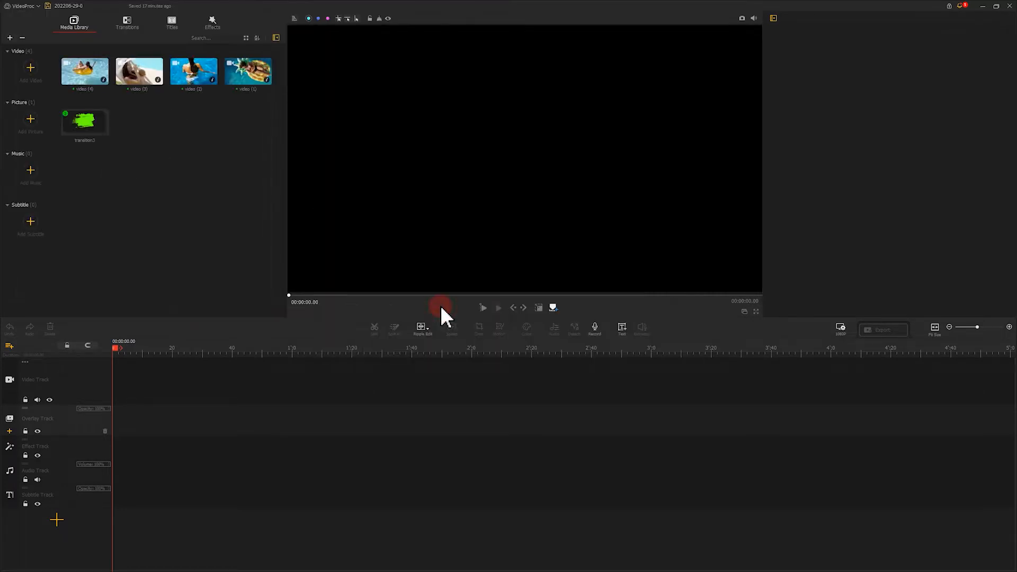
{"action": "mouse_move", "coordinate": [428, 314]}
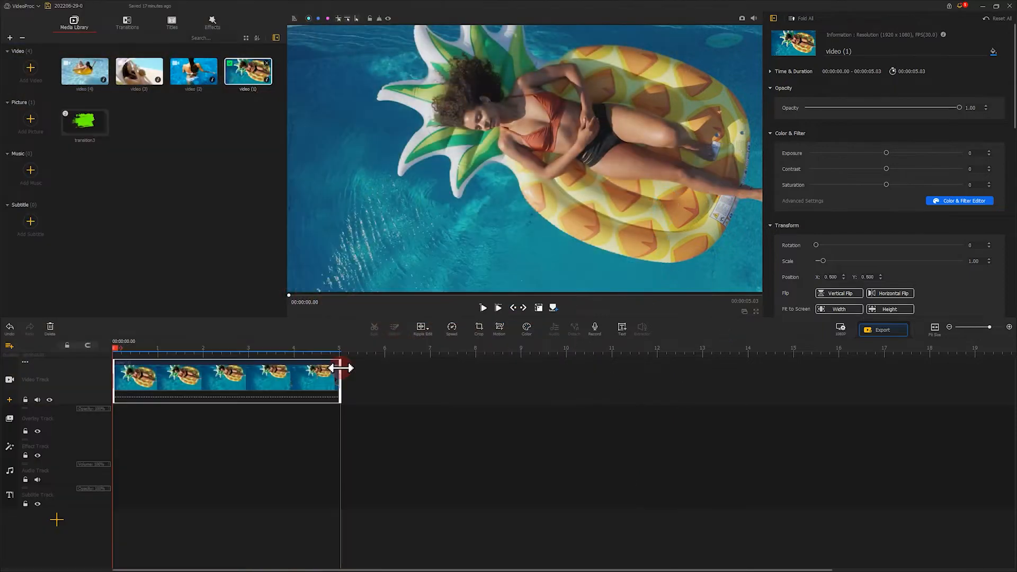
- Browse into the transition3 folder of green brush-stroke pictures
{"action": "double_click", "coordinate": [85, 123]}
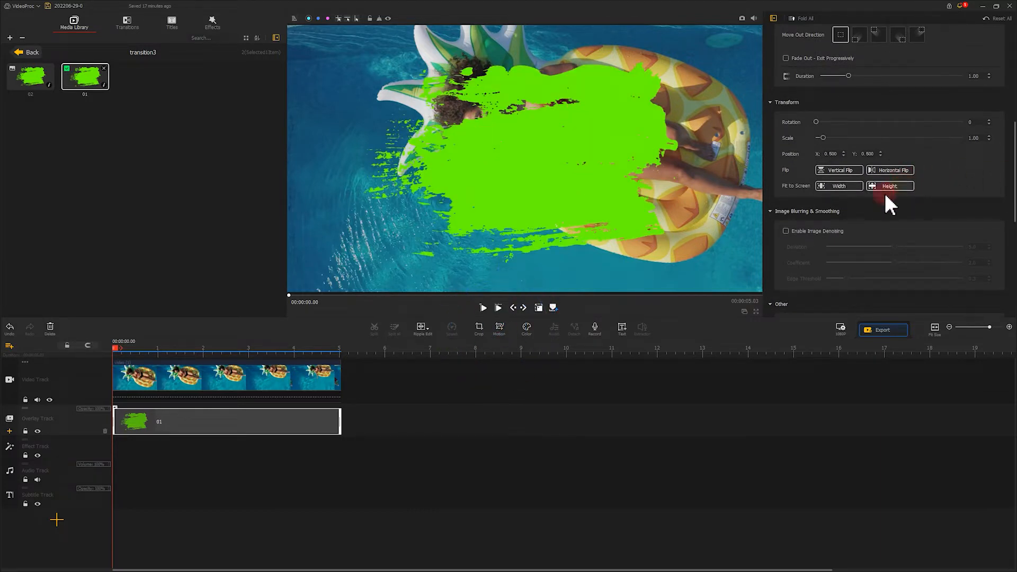
- Fit brush picture 01 to screen height and add motion keyframes at 0 and 0.64 seconds
{"action": "left_click", "coordinate": [499, 327]}
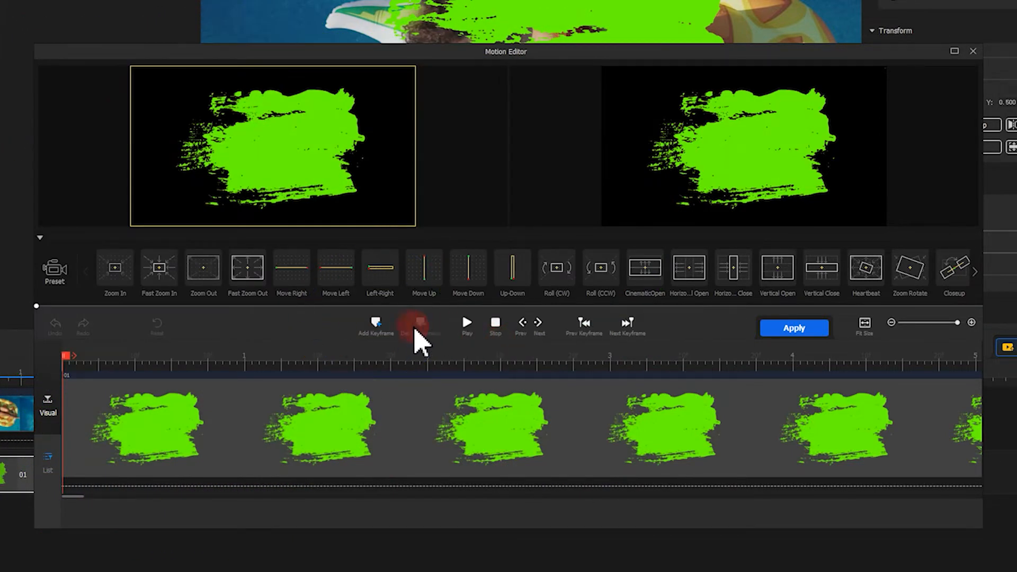
{"action": "left_click", "coordinate": [376, 328]}
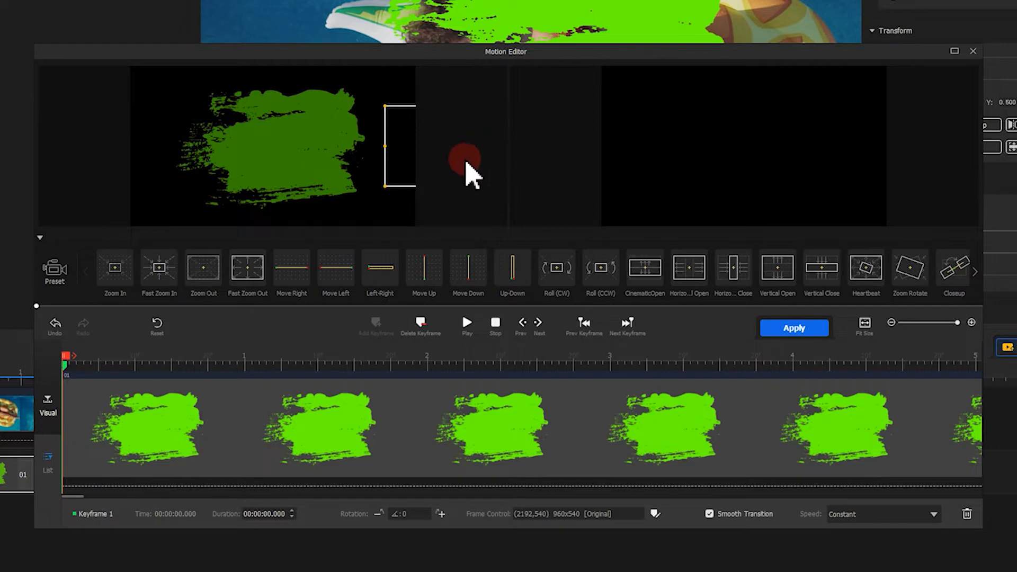
{"action": "left_click", "coordinate": [119, 363]}
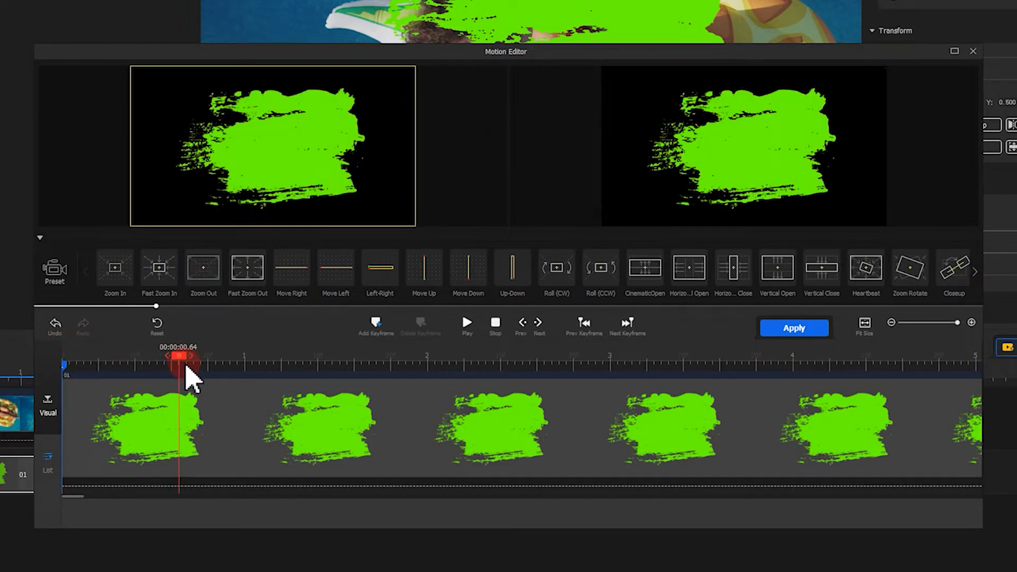
{"action": "left_click", "coordinate": [375, 328]}
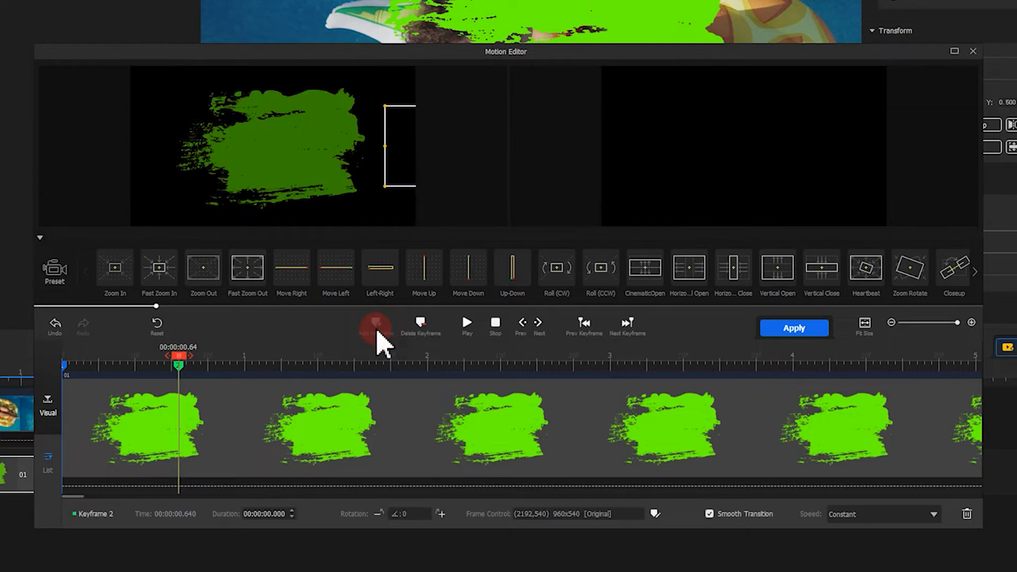
{"action": "mouse_move", "coordinate": [375, 326]}
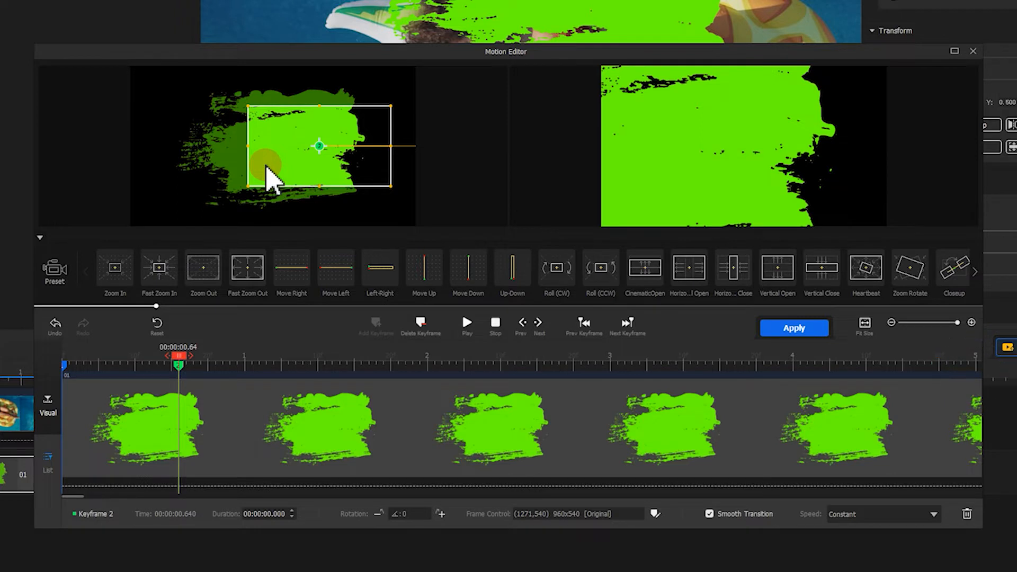
{"action": "mouse_move", "coordinate": [330, 328]}
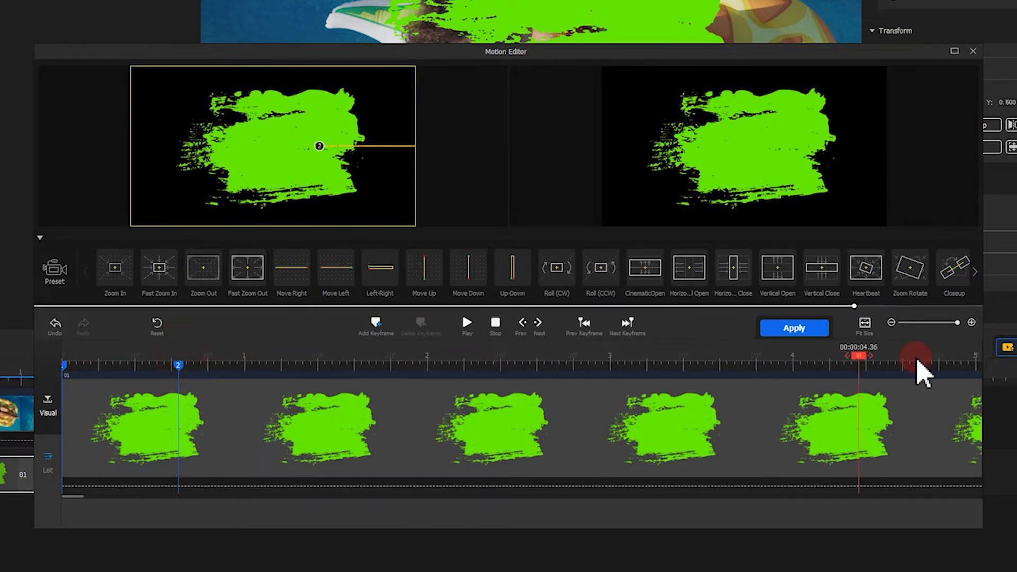
- Add a keyframe at the clip's end and give keyframe 2 a Smooth speed curve
{"action": "left_click", "coordinate": [375, 322]}
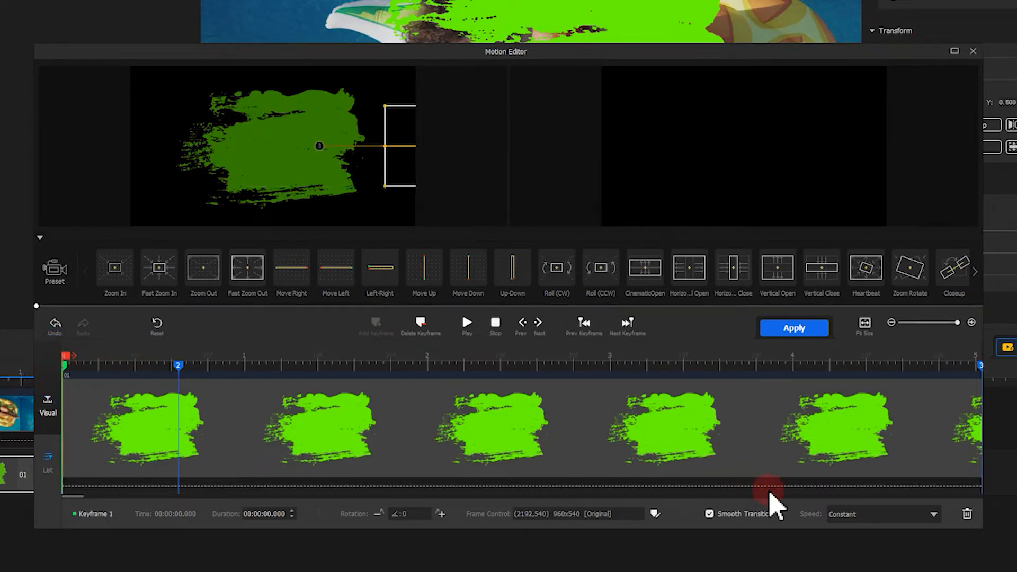
{"action": "left_click", "coordinate": [883, 514]}
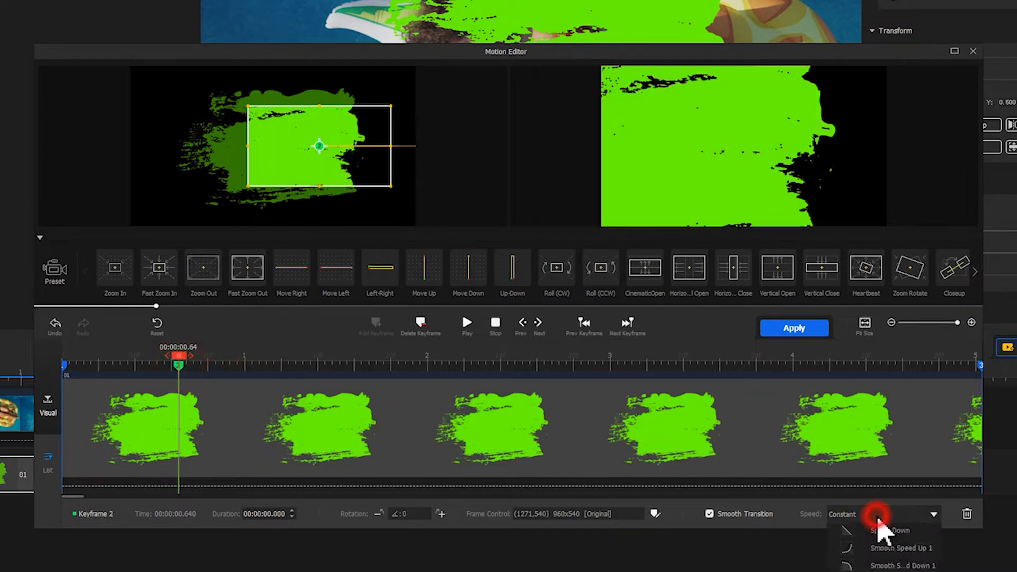
{"action": "left_click", "coordinate": [896, 530]}
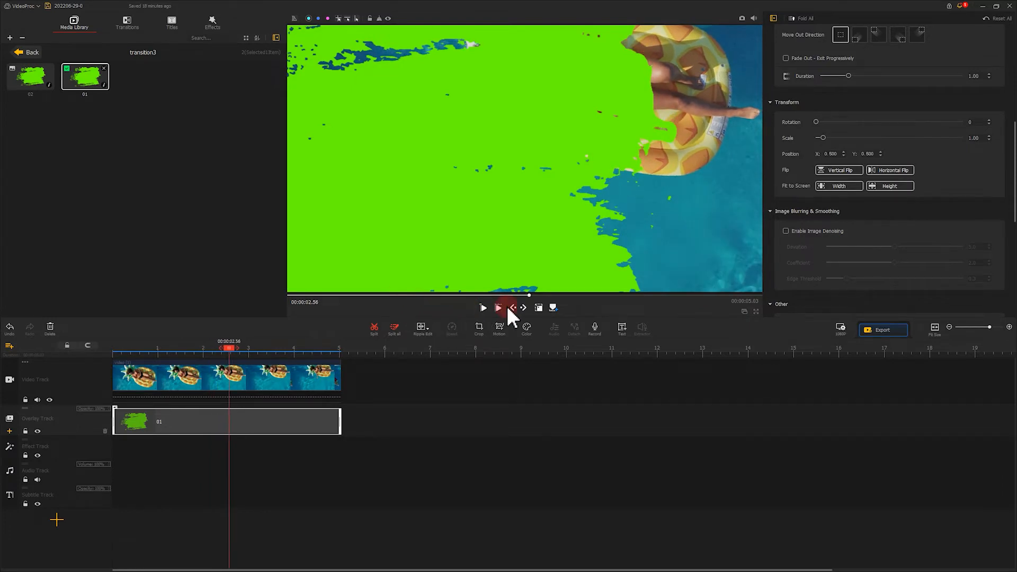
{"action": "mouse_move", "coordinate": [883, 330]}
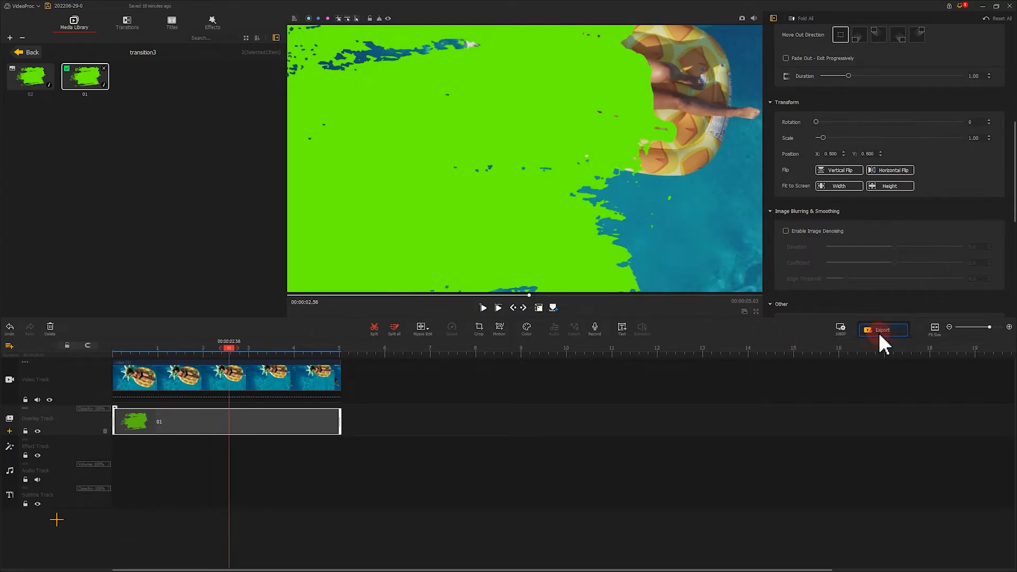
- Export the brush animation over the pool video with the default export settings
{"action": "left_click", "coordinate": [882, 330]}
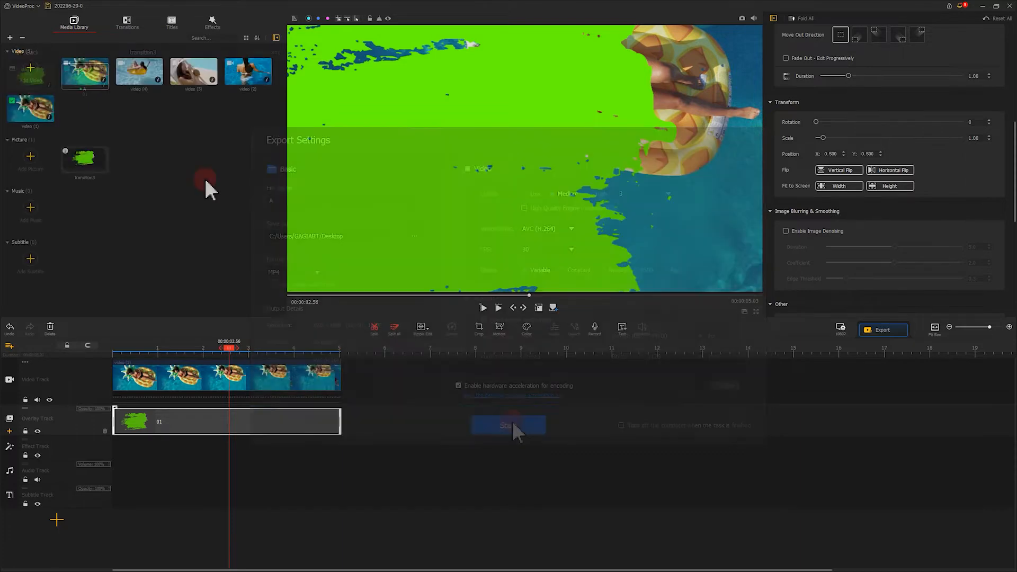
{"action": "left_click", "coordinate": [507, 426]}
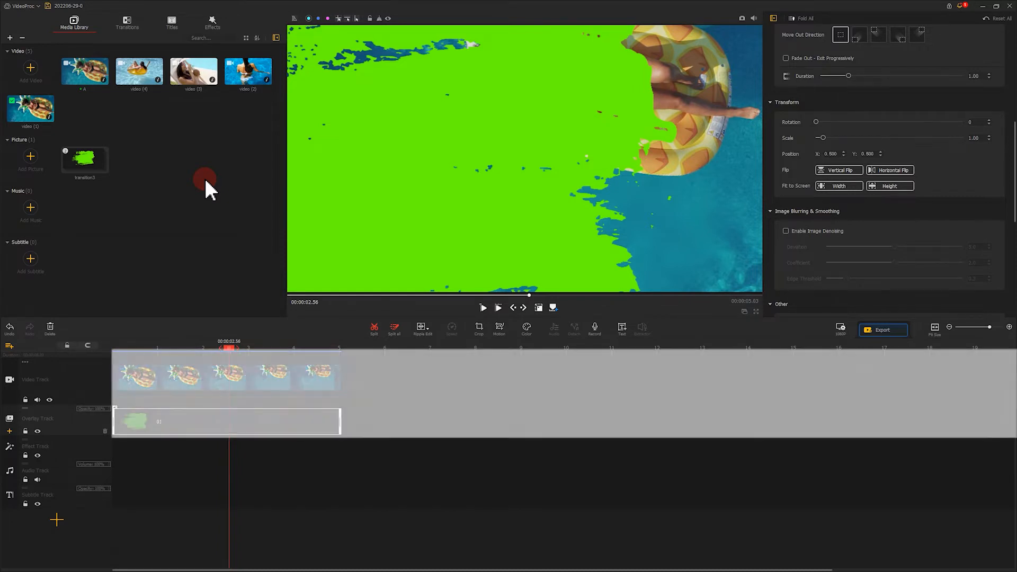
- Swap the pineapple-float clip for the swimmer video and reset overlay clip A's scale to full size
{"action": "left_click", "coordinate": [150, 376]}
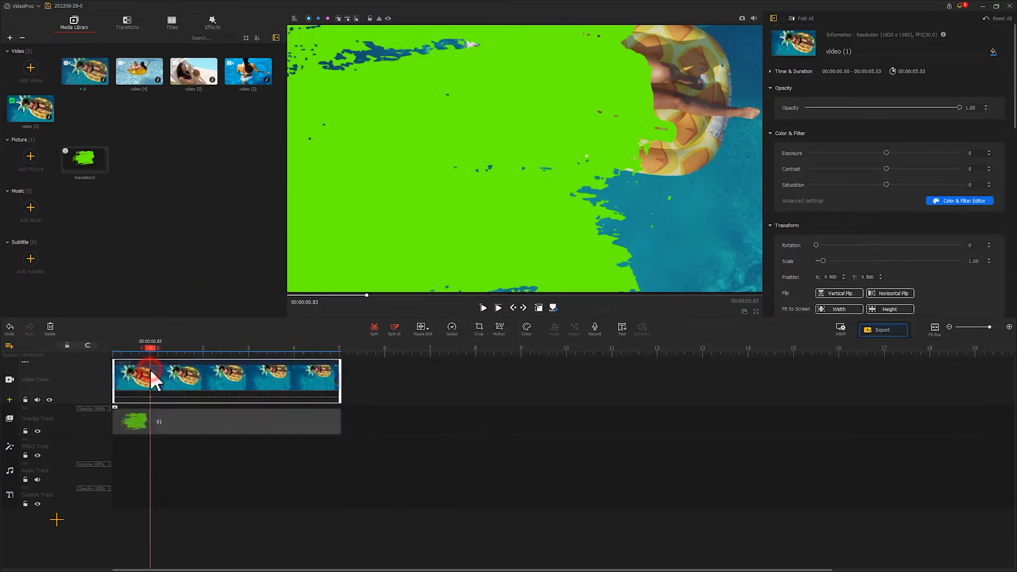
{"action": "left_click", "coordinate": [227, 421]}
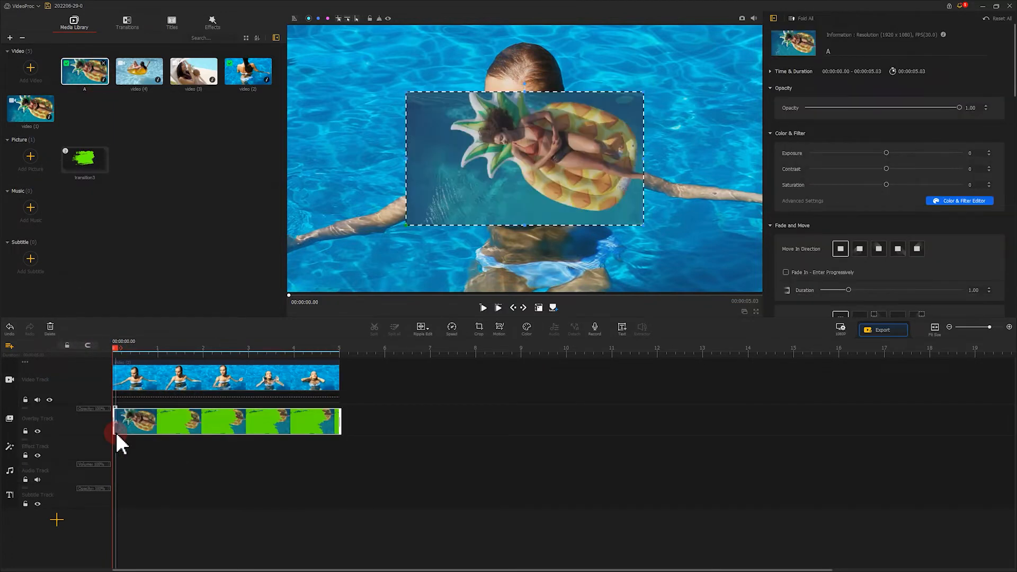
{"action": "scroll", "scroll_direction": "down", "scroll_amount": 3}
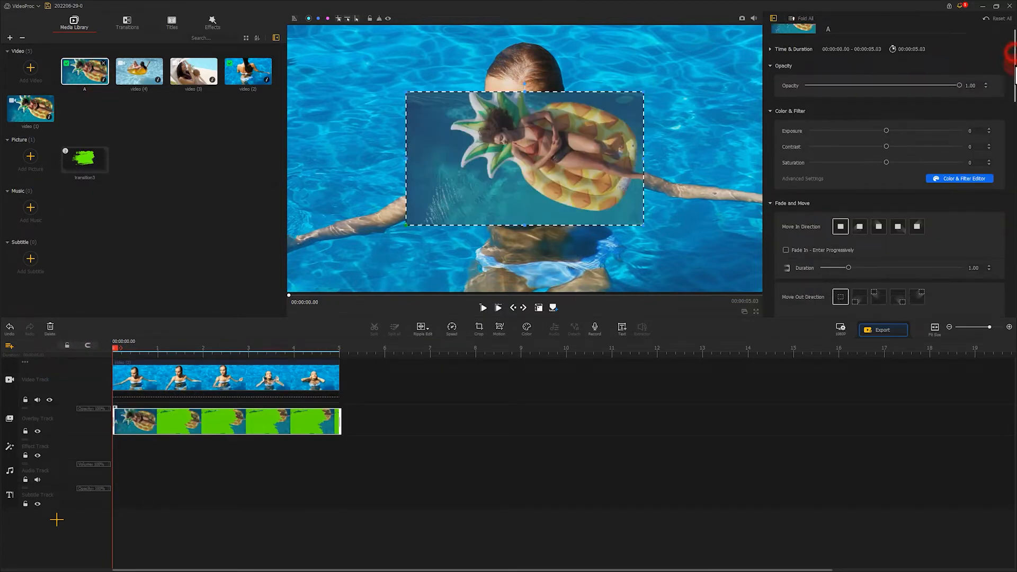
{"action": "scroll", "scroll_direction": "down", "scroll_amount": 3}
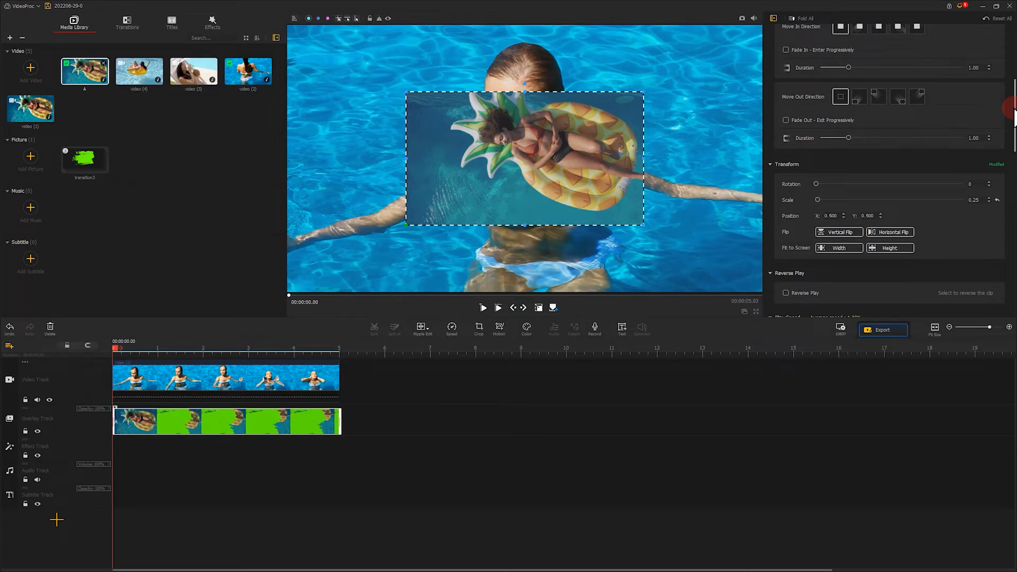
{"action": "left_click", "coordinate": [890, 248]}
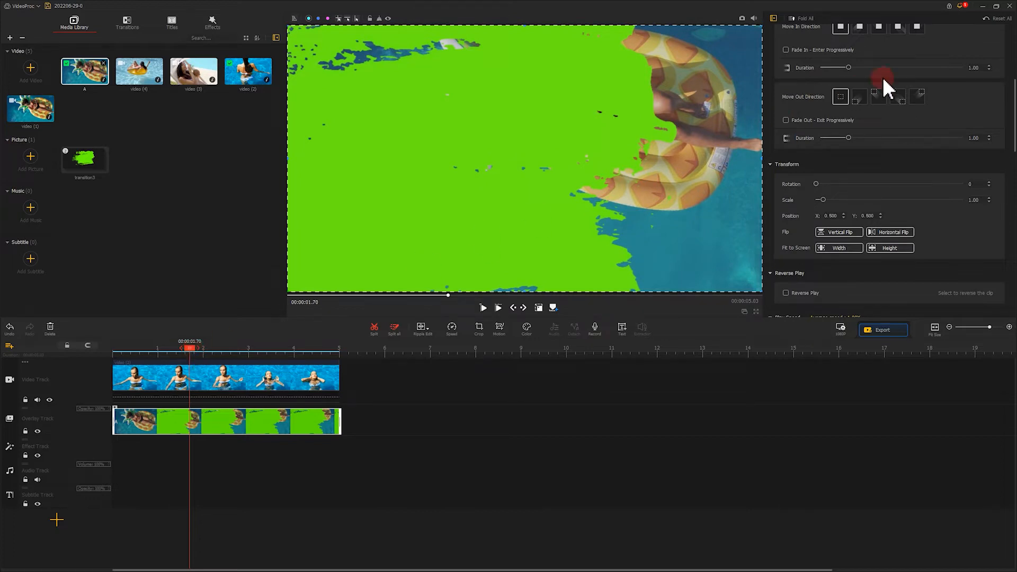
- Enable Chroma Key (Green Screen) on clip A and preview the swimmer showing through the brush
{"action": "scroll", "scroll_direction": "down", "scroll_amount": 3}
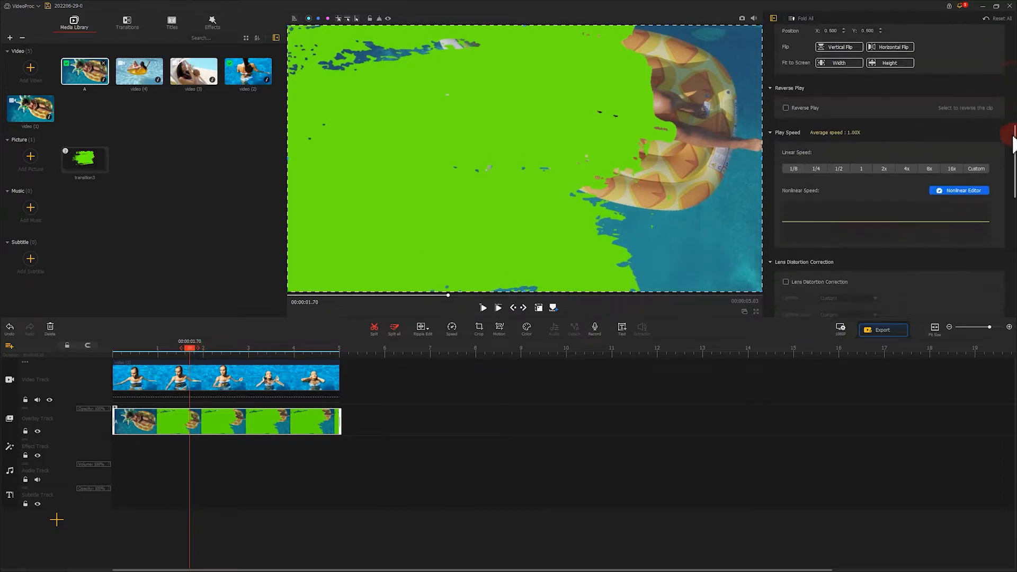
{"action": "scroll", "scroll_direction": "down", "scroll_amount": 3}
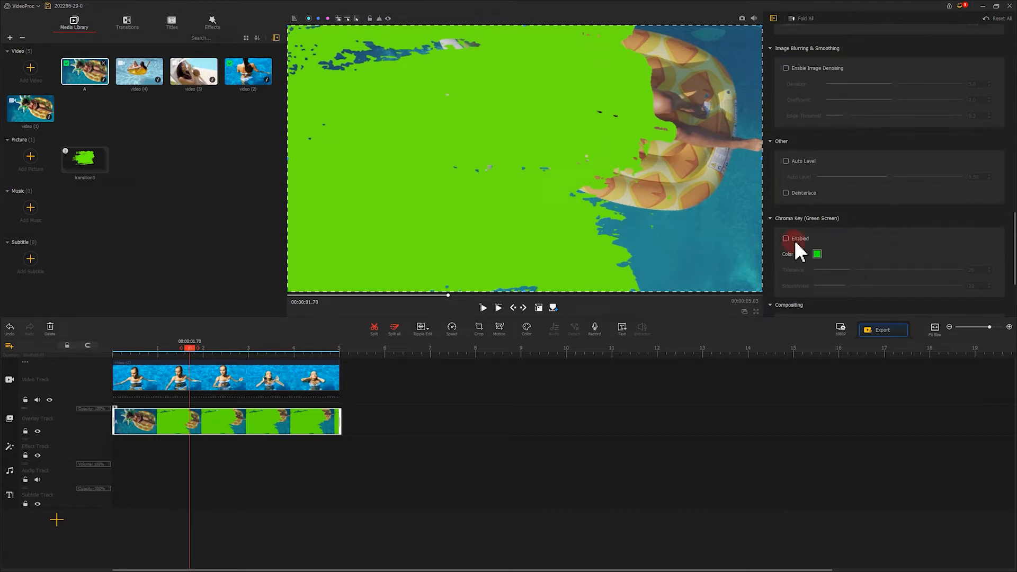
{"action": "left_click", "coordinate": [787, 239]}
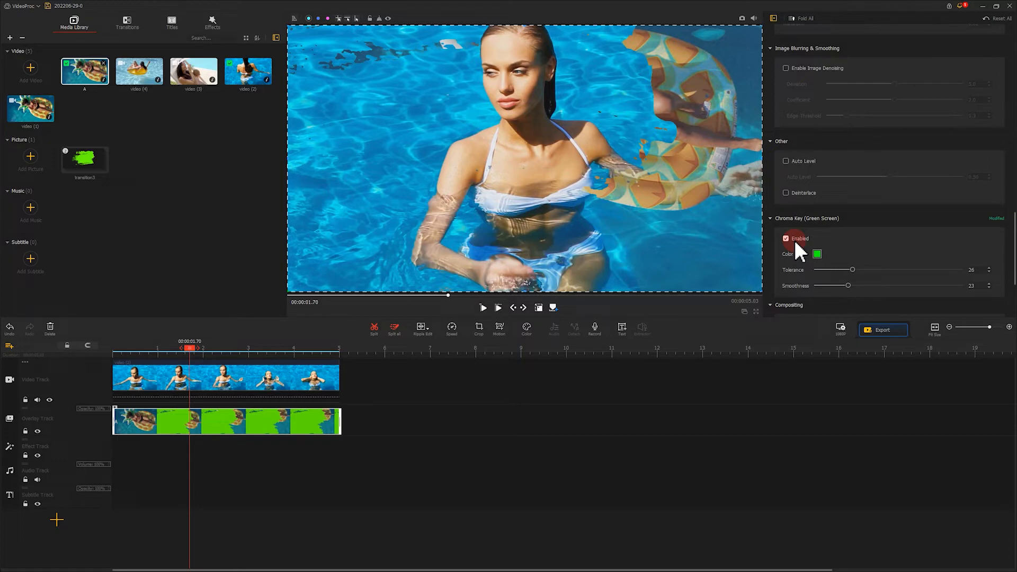
{"action": "mouse_move", "coordinate": [226, 351]}
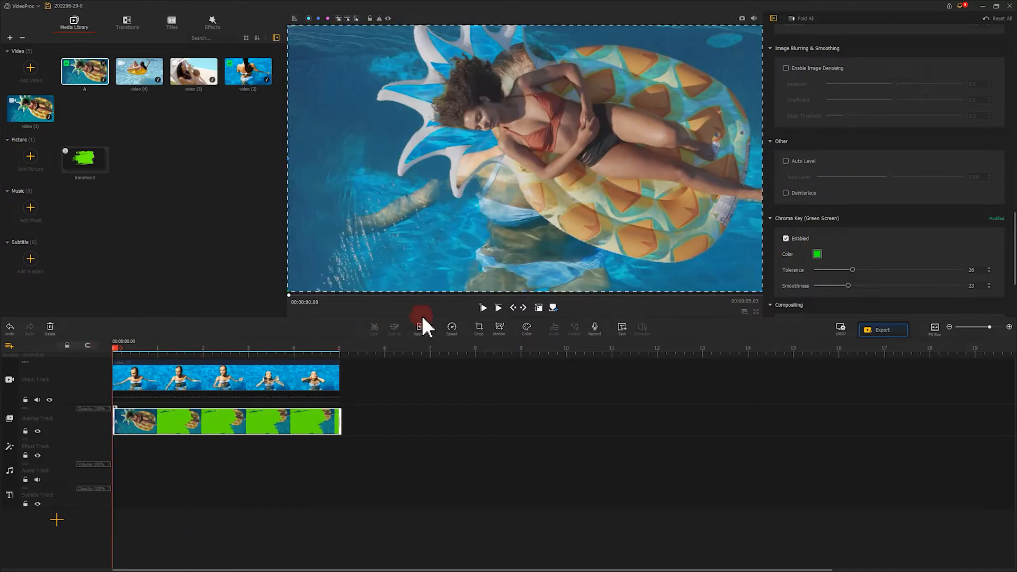
{"action": "left_click", "coordinate": [483, 307]}
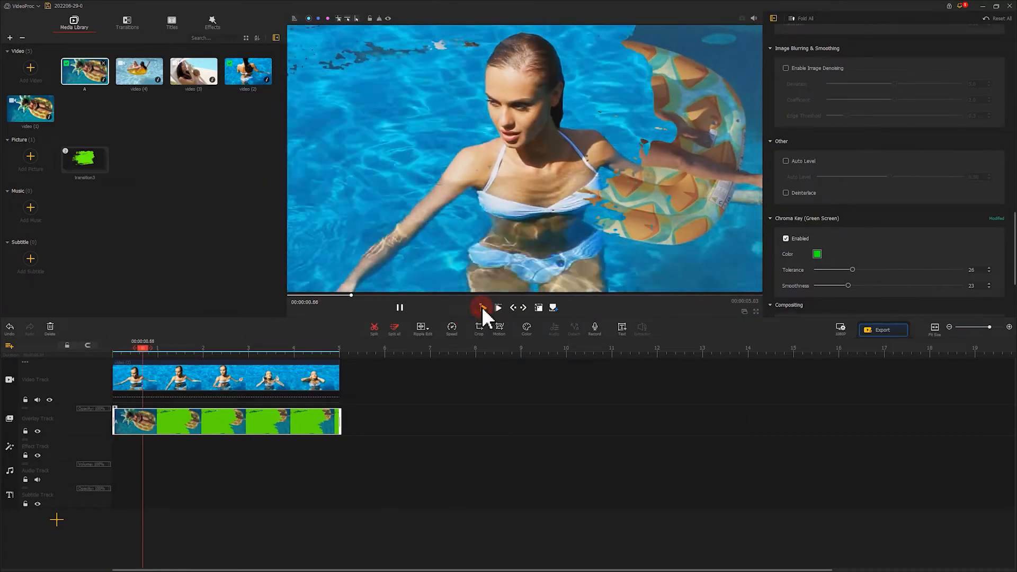
{"action": "left_click", "coordinate": [400, 307]}
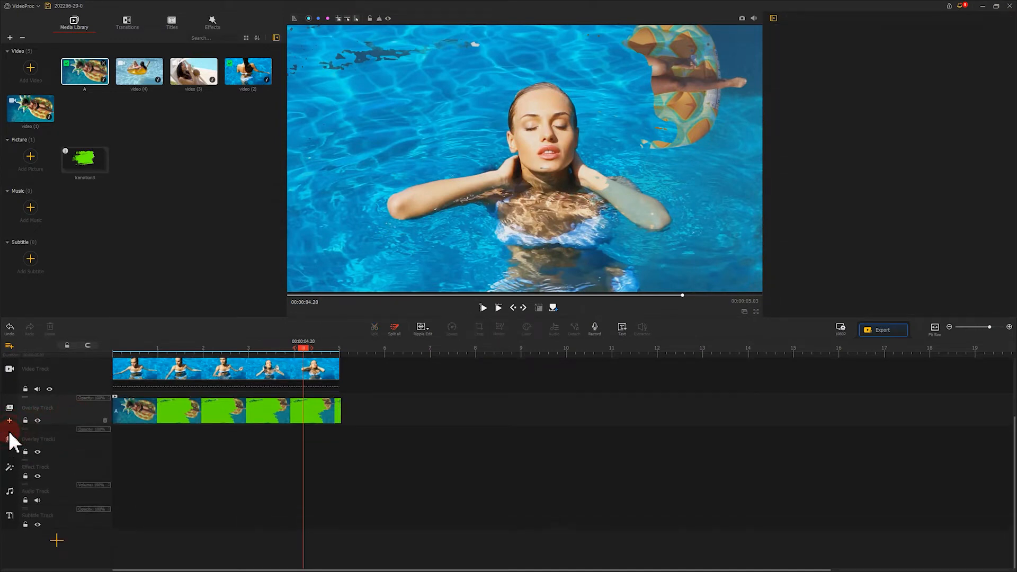
- Place green brush clip 01 on a second overlay track and fit it to the screen height
{"action": "double_click", "coordinate": [85, 158]}
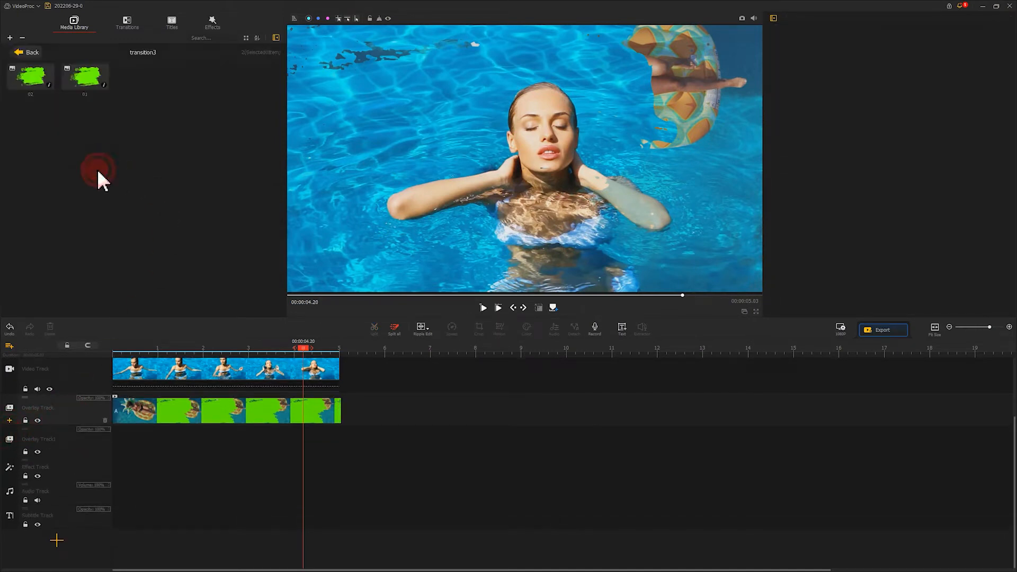
{"action": "left_click", "coordinate": [85, 76]}
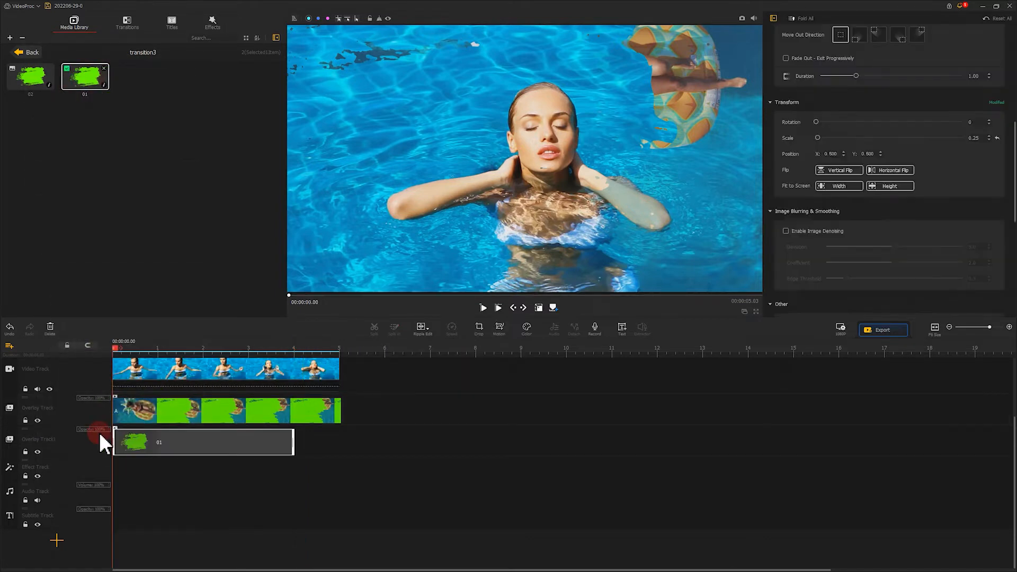
{"action": "left_click", "coordinate": [203, 442]}
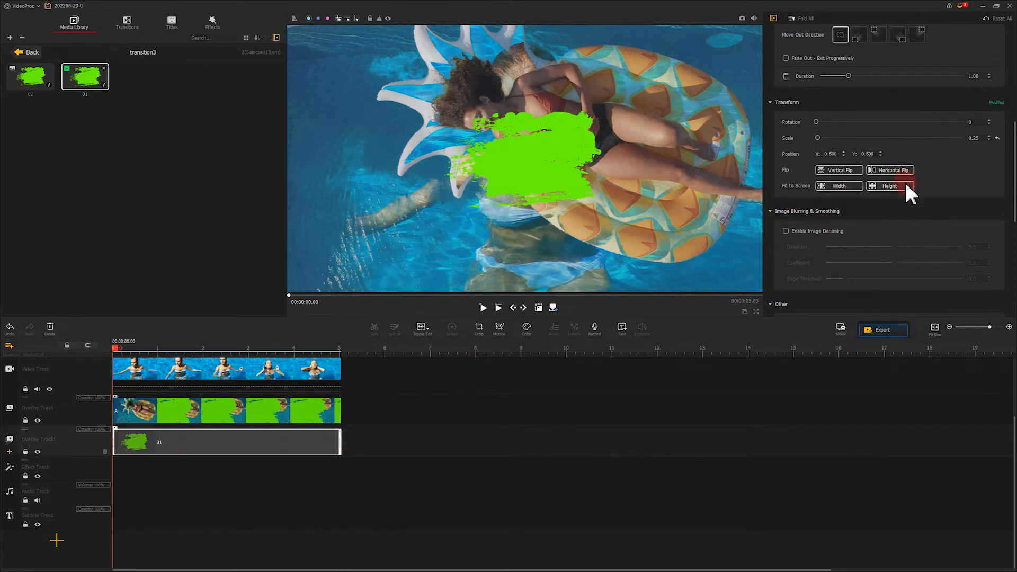
{"action": "left_click", "coordinate": [889, 186]}
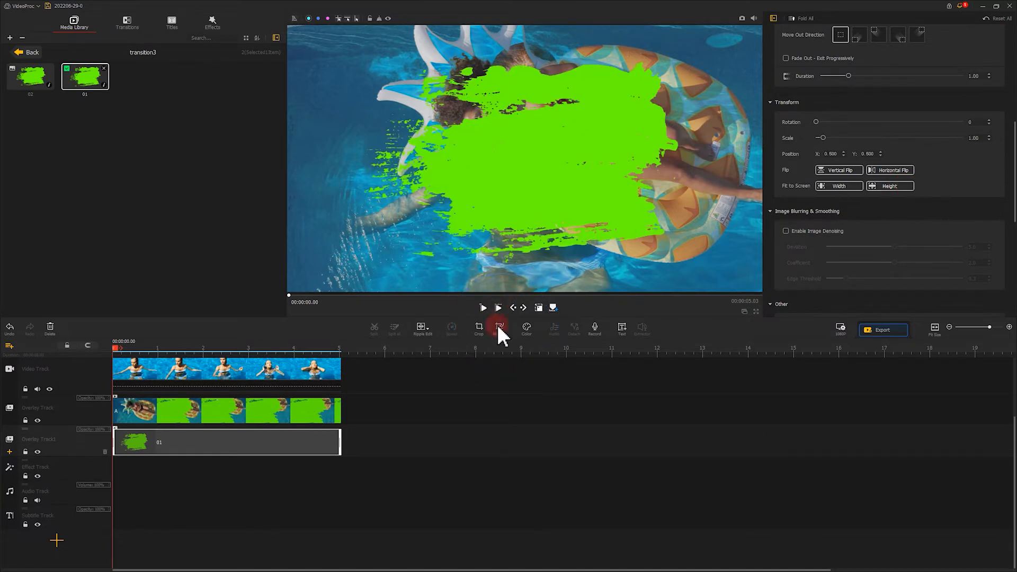
{"action": "left_click", "coordinate": [499, 328]}
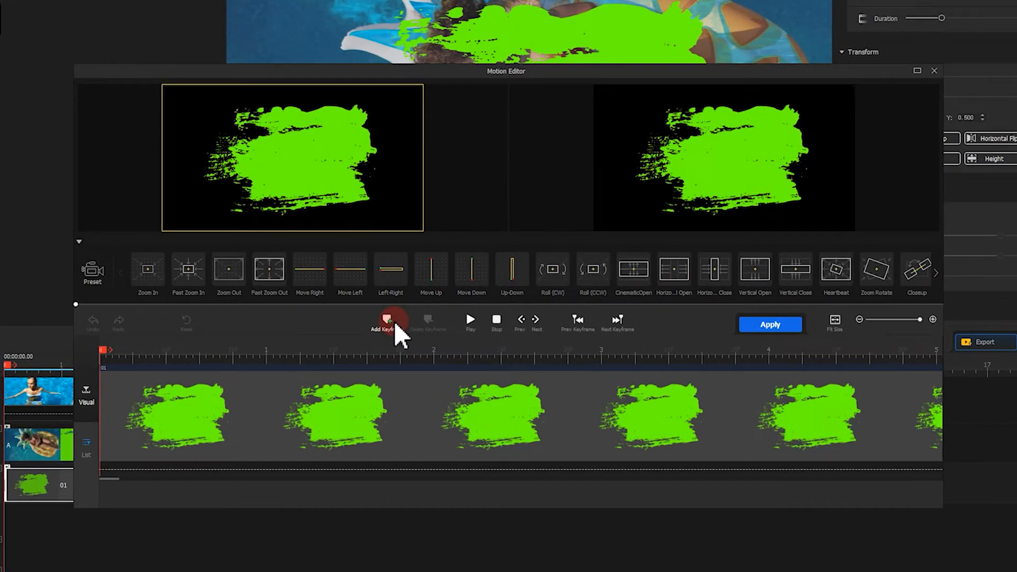
- Keyframe the brush frame off-left at 0 seconds and centred on the green stroke at 0.64 seconds
{"action": "left_click", "coordinate": [384, 322]}
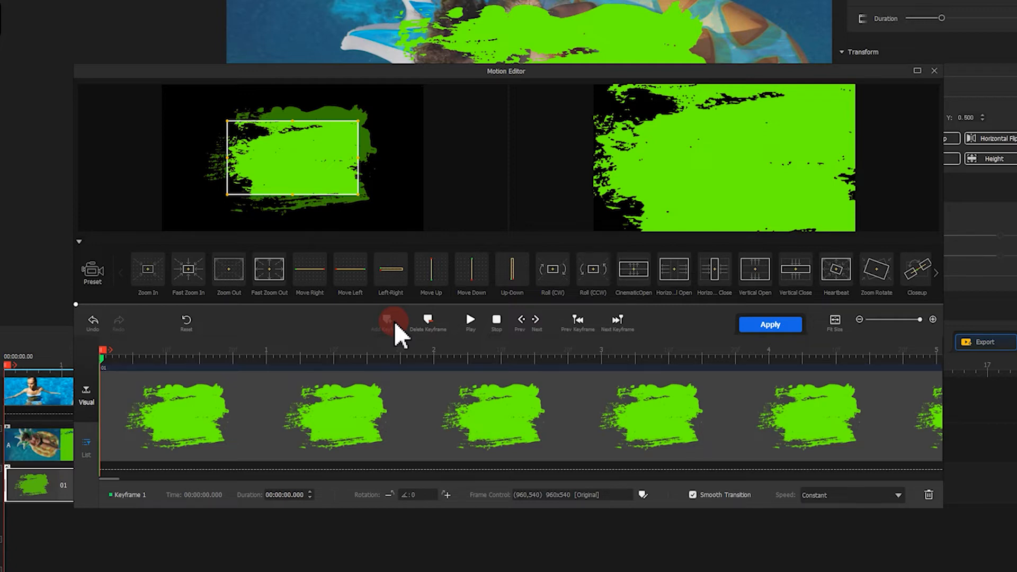
{"action": "left_click_drag", "start_coordinate": [293, 159], "coordinate": [217, 159]}
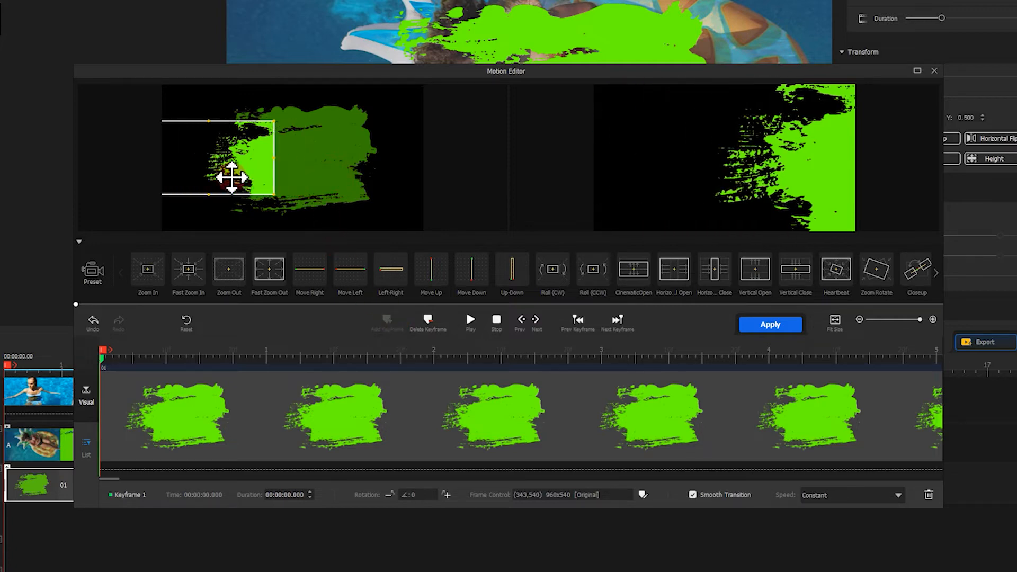
{"action": "left_click_drag", "start_coordinate": [234, 174], "coordinate": [171, 175]}
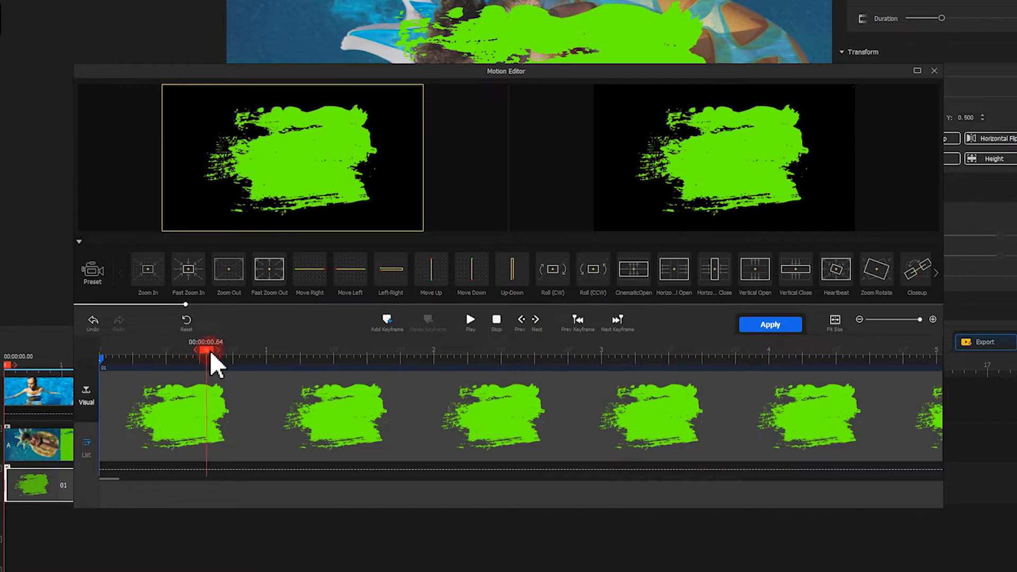
{"action": "left_click", "coordinate": [387, 322]}
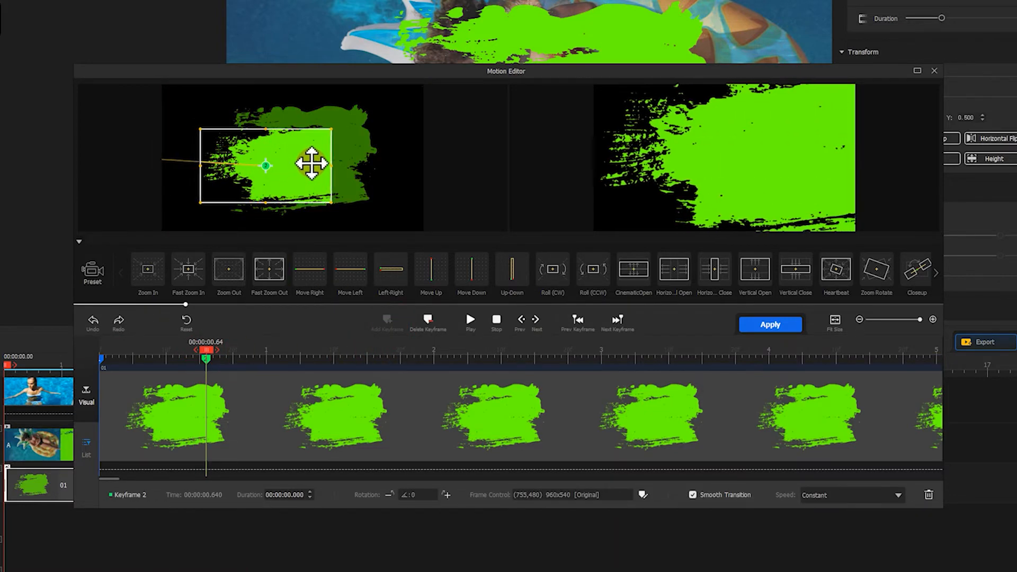
{"action": "left_click_drag", "start_coordinate": [314, 163], "coordinate": [305, 162]}
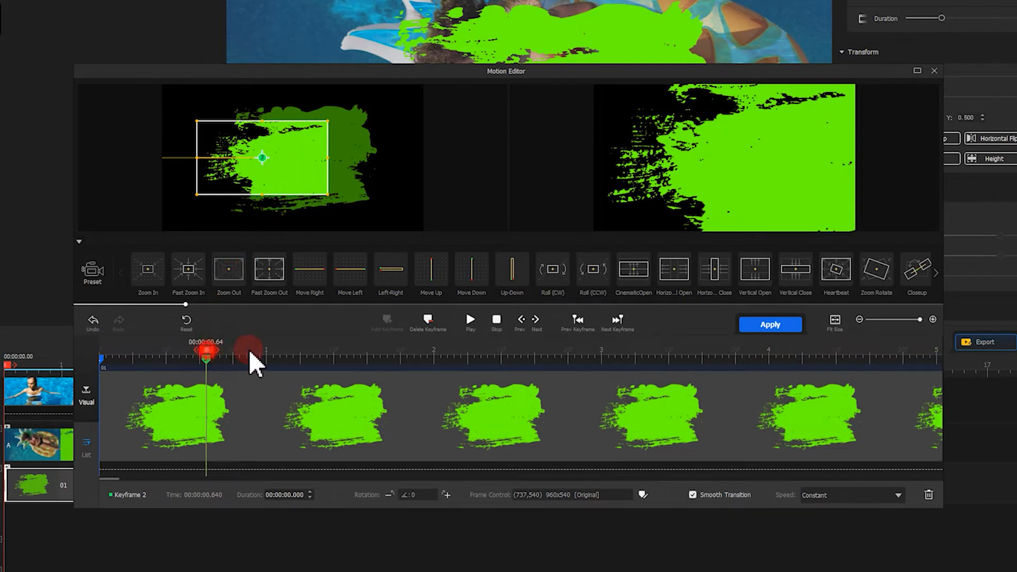
- Set the first keyframe's motion to Speed Up and choose the second keyframe's speed, then apply
{"action": "left_click", "coordinate": [388, 320]}
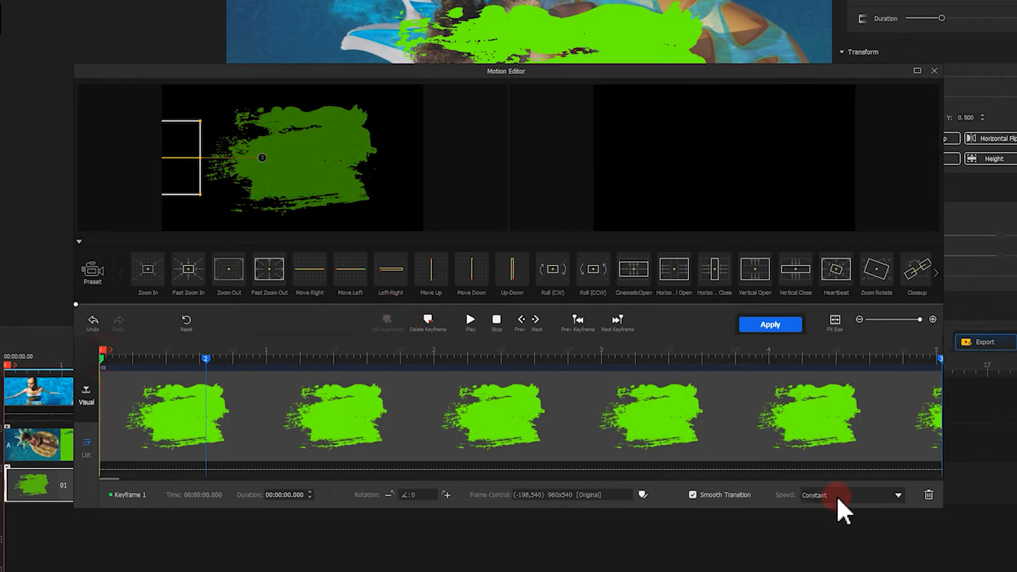
{"action": "left_click", "coordinate": [850, 495]}
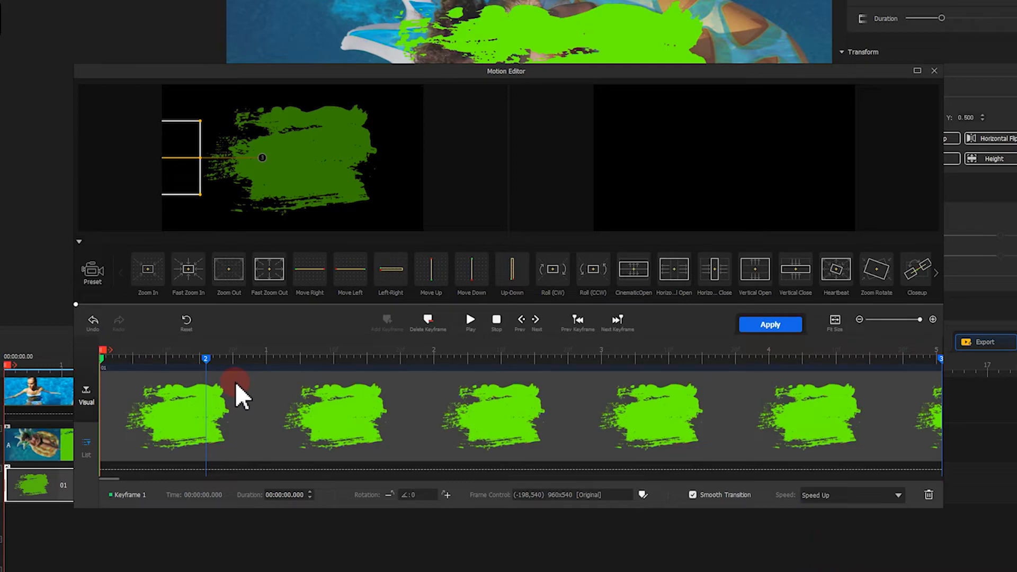
{"action": "left_click", "coordinate": [898, 495]}
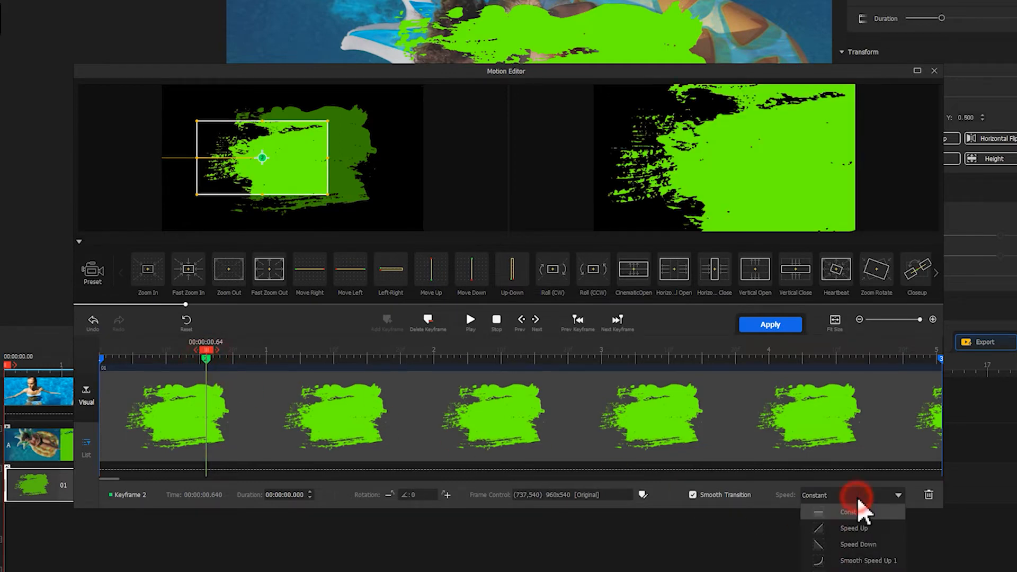
{"action": "left_click", "coordinate": [859, 543]}
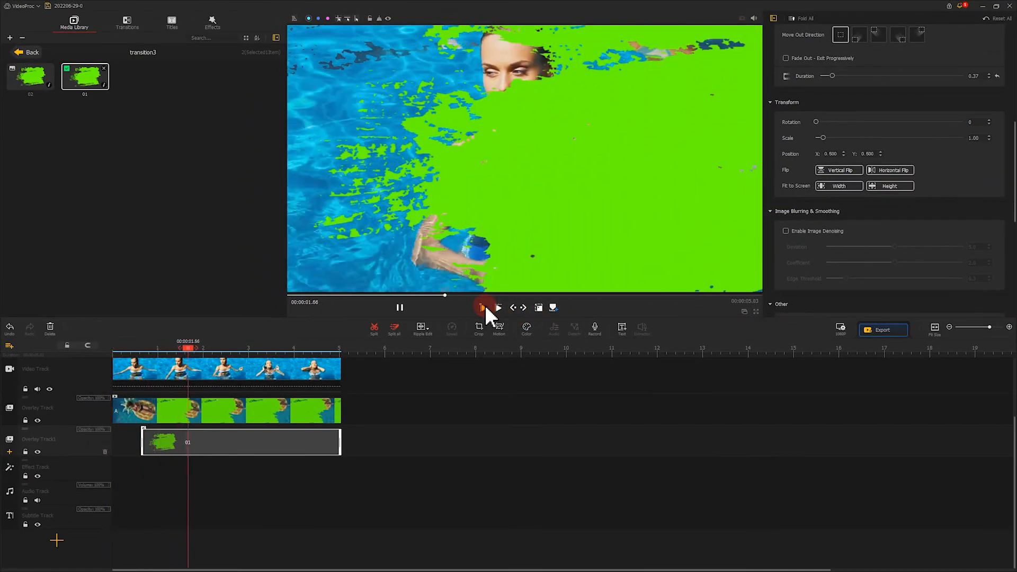
- Horizontal Flip the overlay brush clip and replay from the start to check the mirrored stroke
{"action": "left_click", "coordinate": [400, 307]}
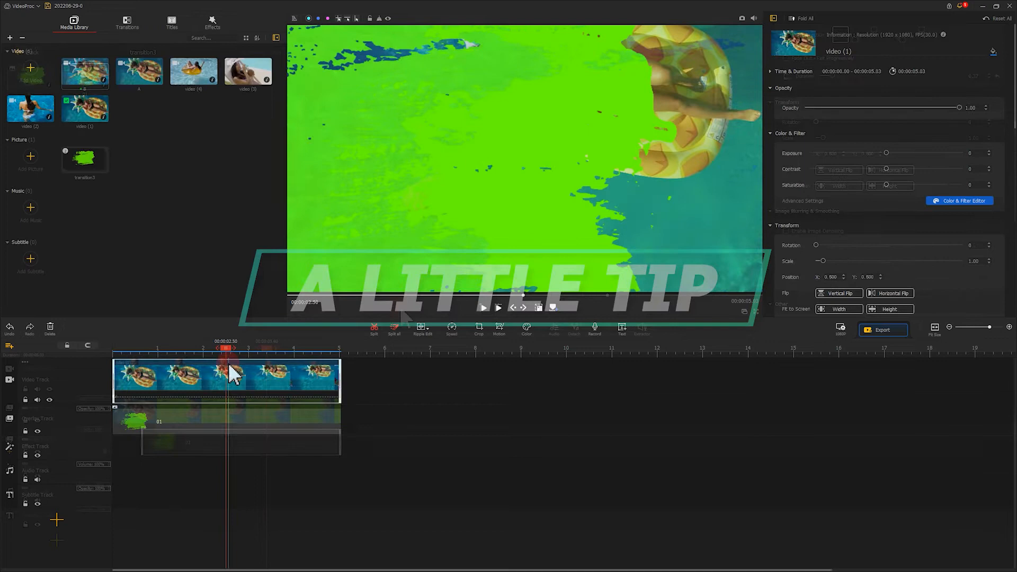
{"action": "left_click", "coordinate": [227, 422]}
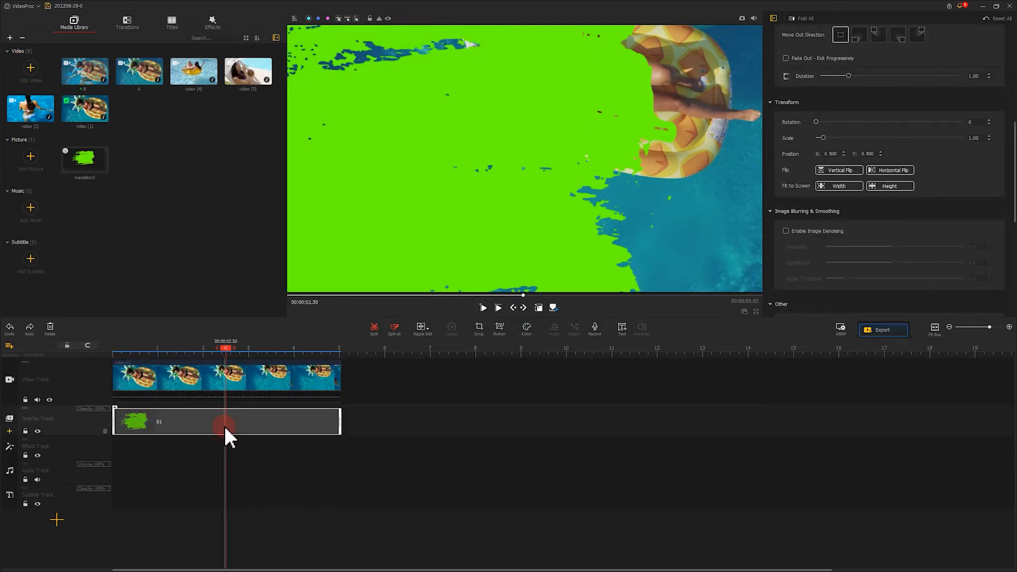
{"action": "mouse_move", "coordinate": [642, 351]}
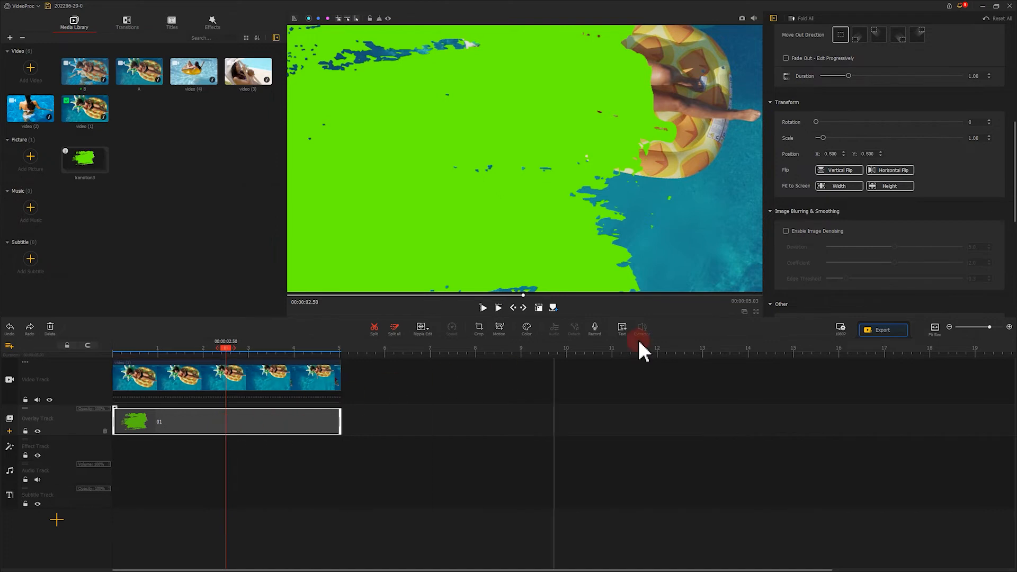
{"action": "left_click", "coordinate": [889, 169]}
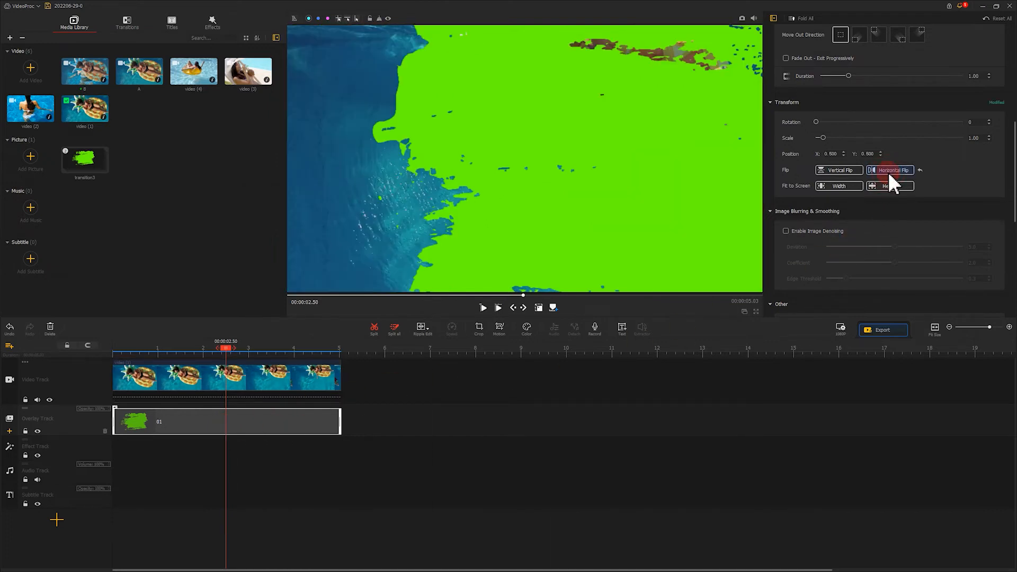
{"action": "left_click", "coordinate": [88, 345]}
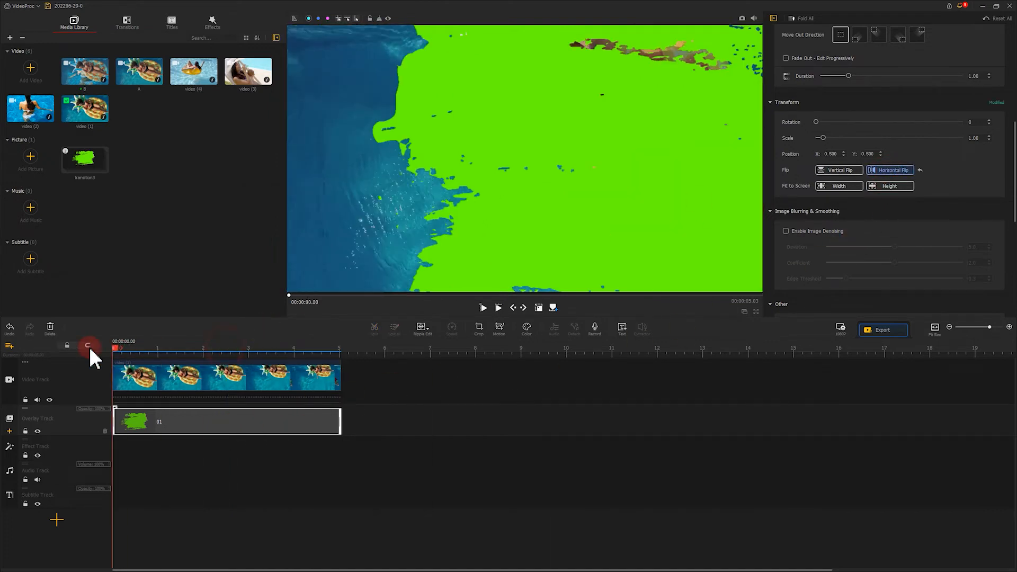
{"action": "left_click", "coordinate": [483, 307]}
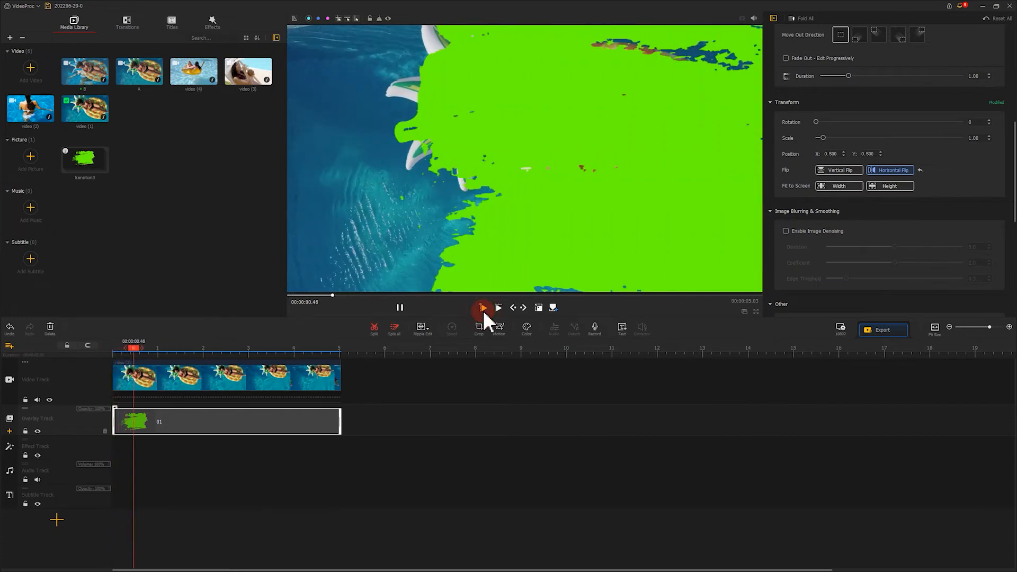
{"action": "left_click", "coordinate": [483, 307]}
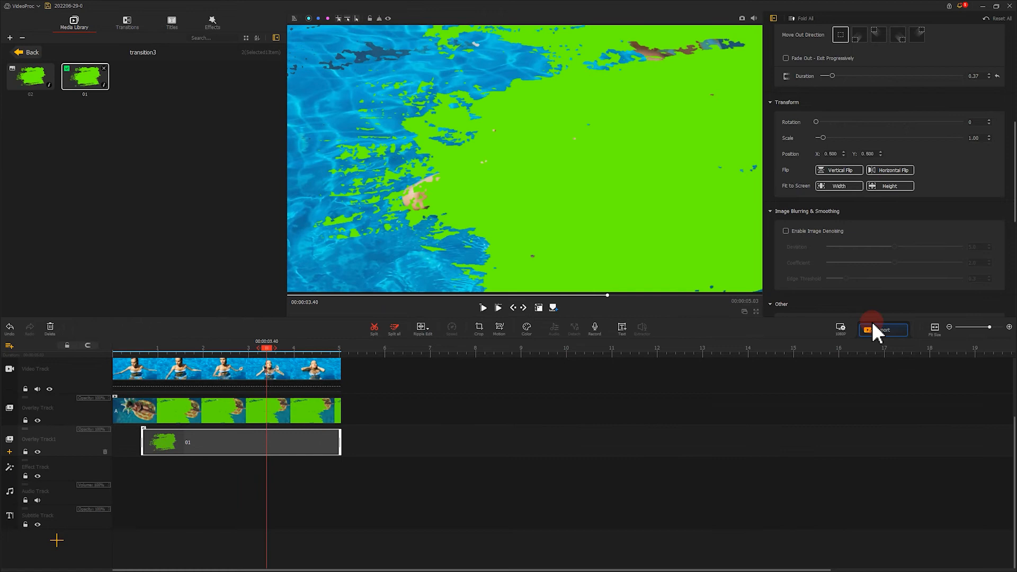
- Save the project and export the brush transition as MP4 named B
{"action": "left_click", "coordinate": [883, 329]}
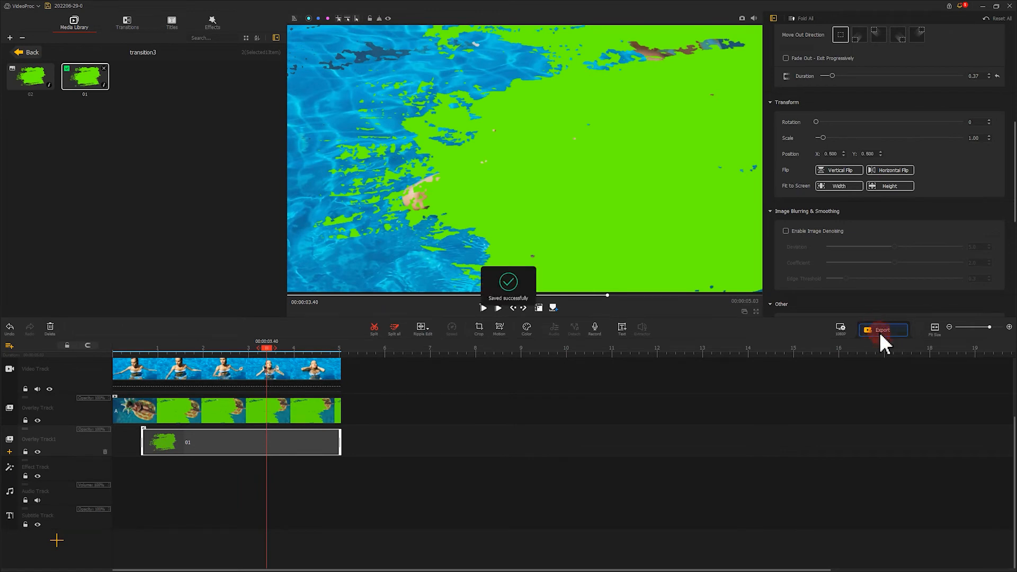
{"action": "left_click", "coordinate": [883, 331]}
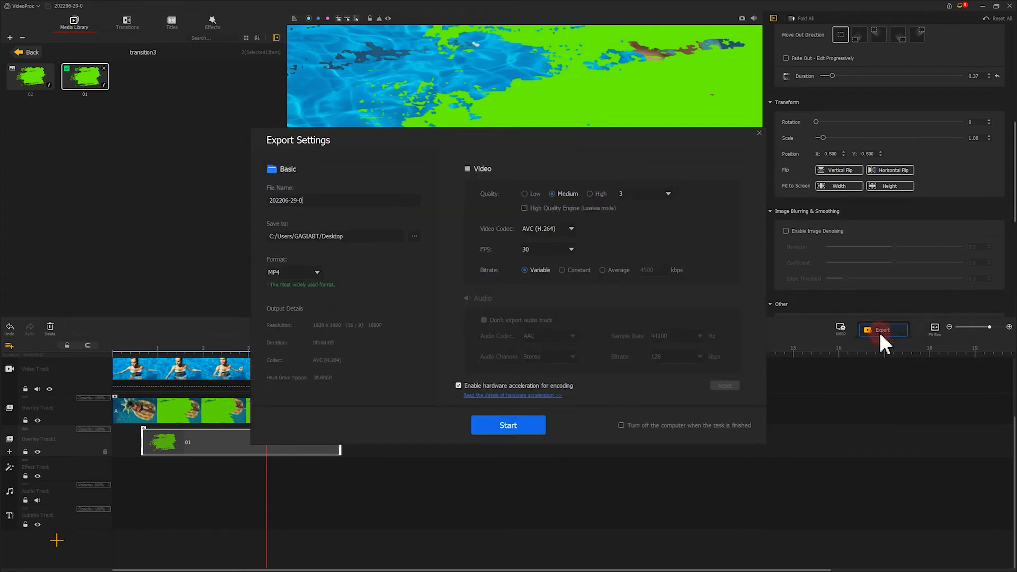
{"action": "left_click", "coordinate": [286, 200]}
{"action": "type", "text": "8"}
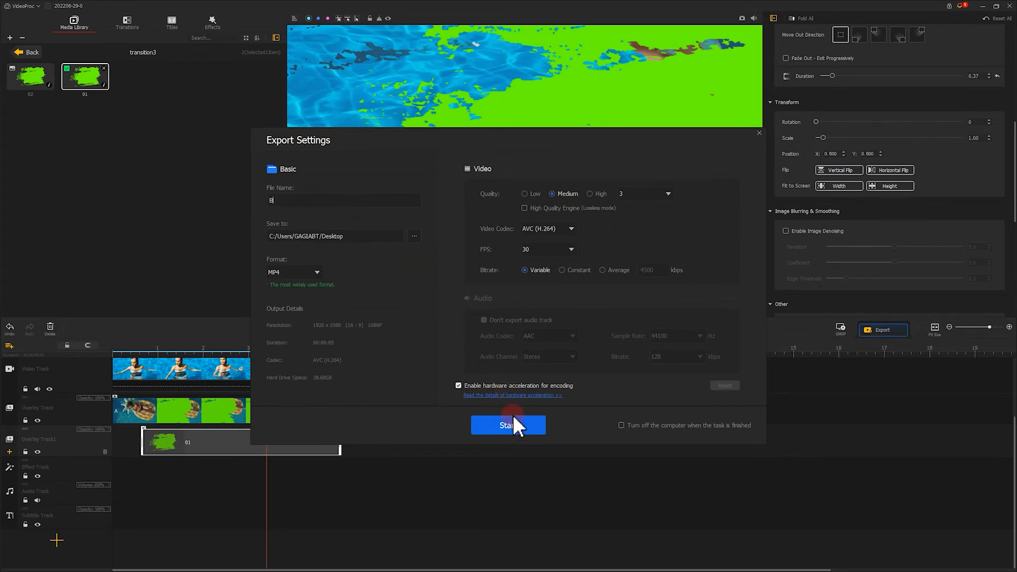
{"action": "left_click", "coordinate": [507, 425]}
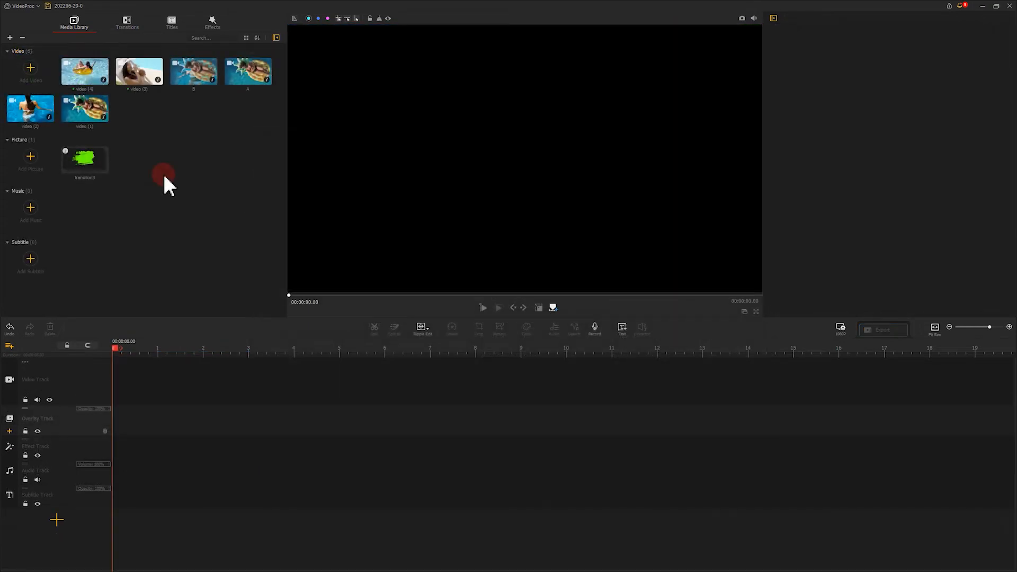
{"action": "mouse_move", "coordinate": [143, 120]}
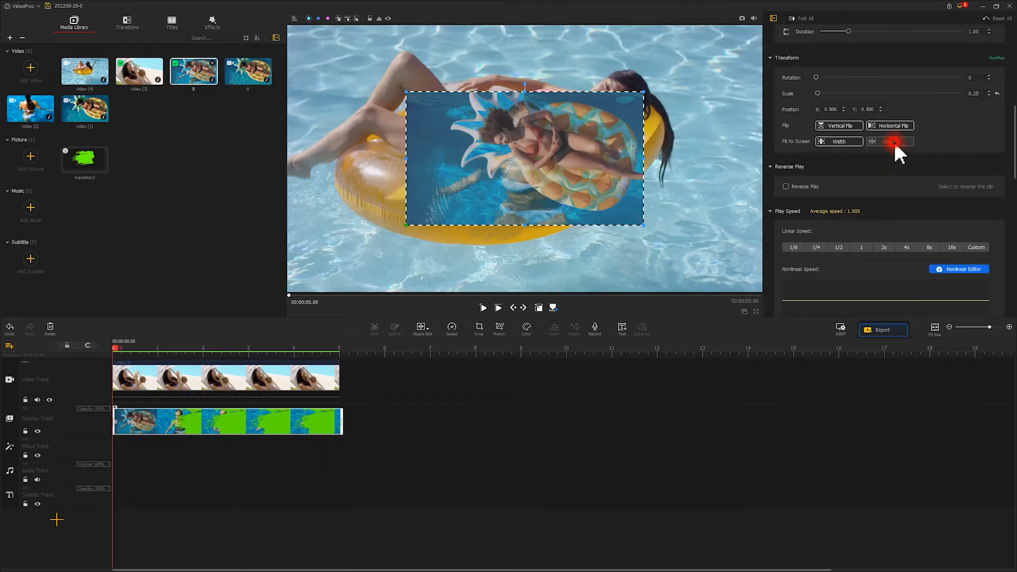
- Fit overlay clip B to screen height and key out its green over the yellow-ring clip
{"action": "left_click", "coordinate": [892, 141]}
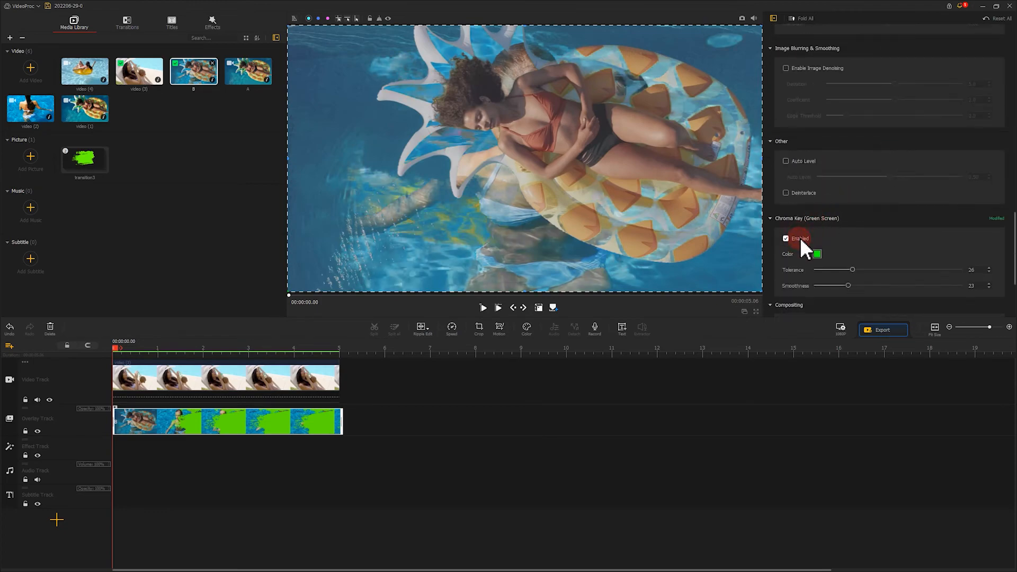
{"action": "left_click", "coordinate": [483, 307]}
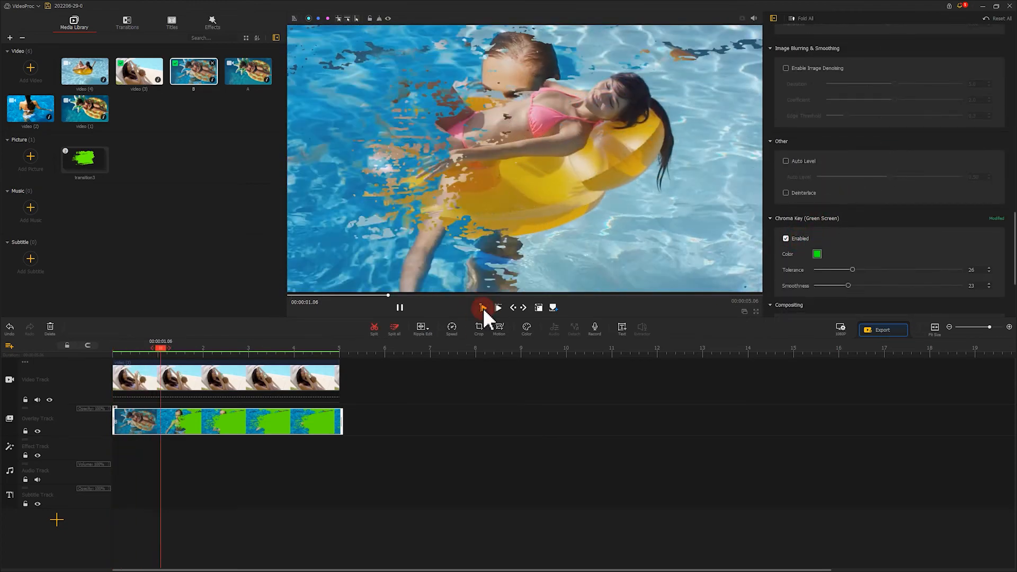